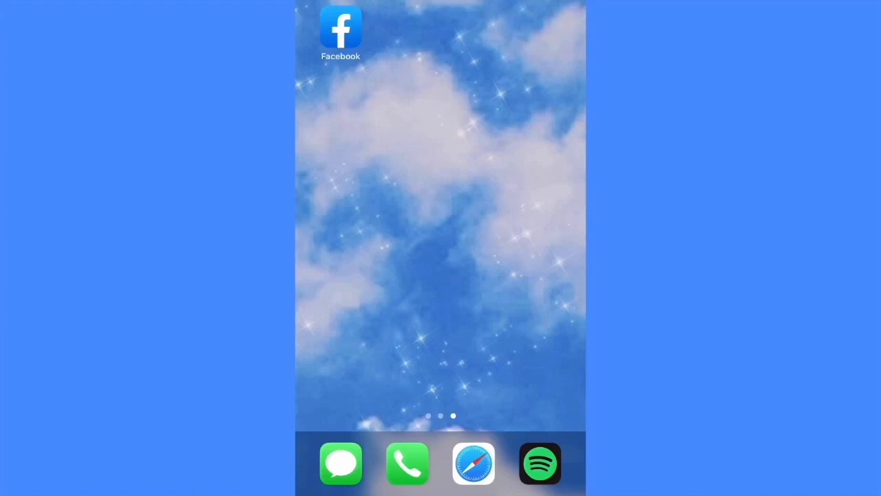
- Launch the Facebook app from the iOS home screen into the news feed
left_click(341, 29)
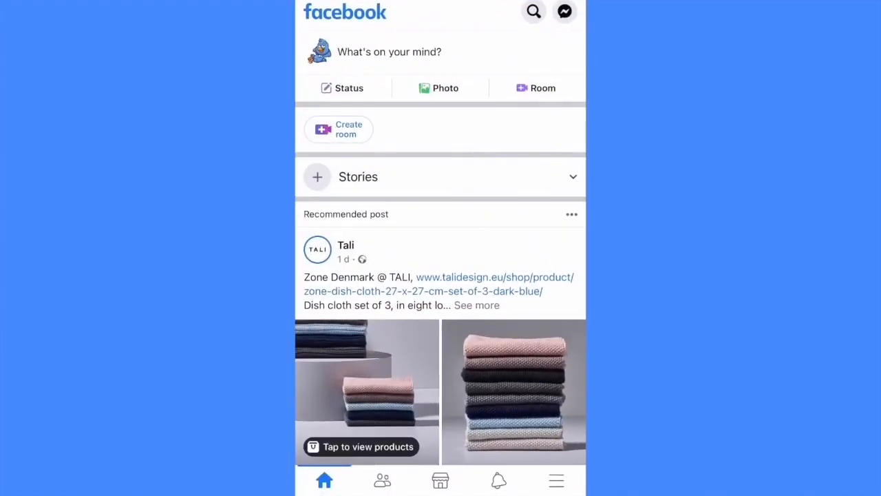
- Navigate through the account menu and settings to the profile's About / basic info page
left_click(556, 479)
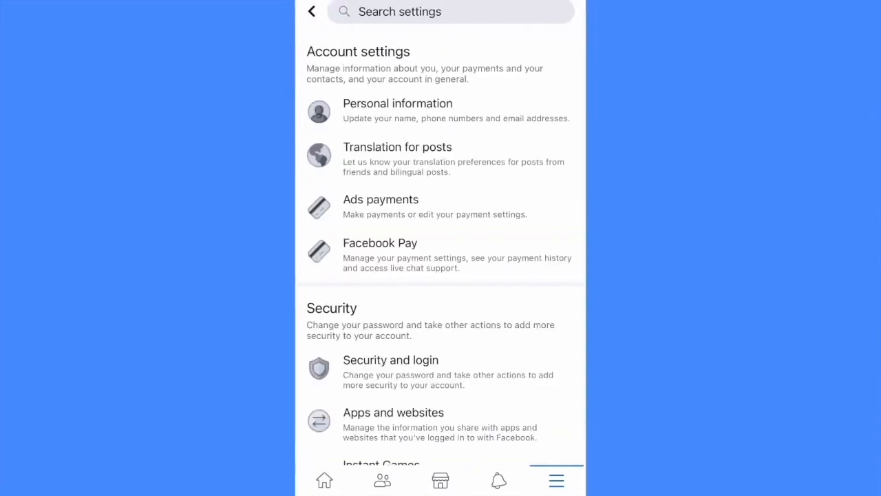
scroll("down", 3)
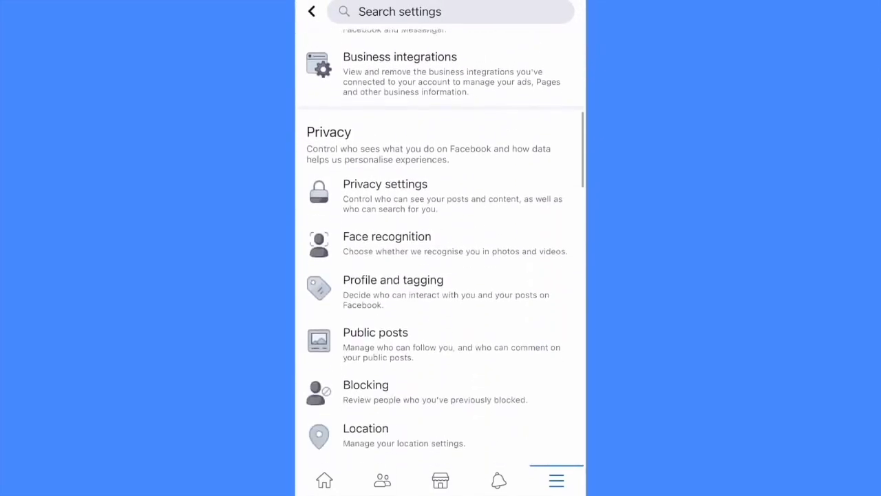
left_click(386, 184)
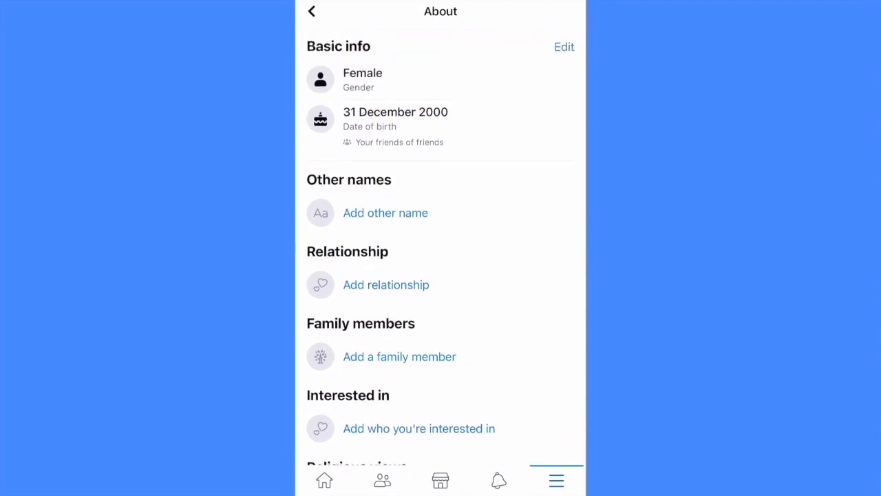
- Edit basic info and change the date of birth audience from Friends of friends to Only me
left_click(565, 47)
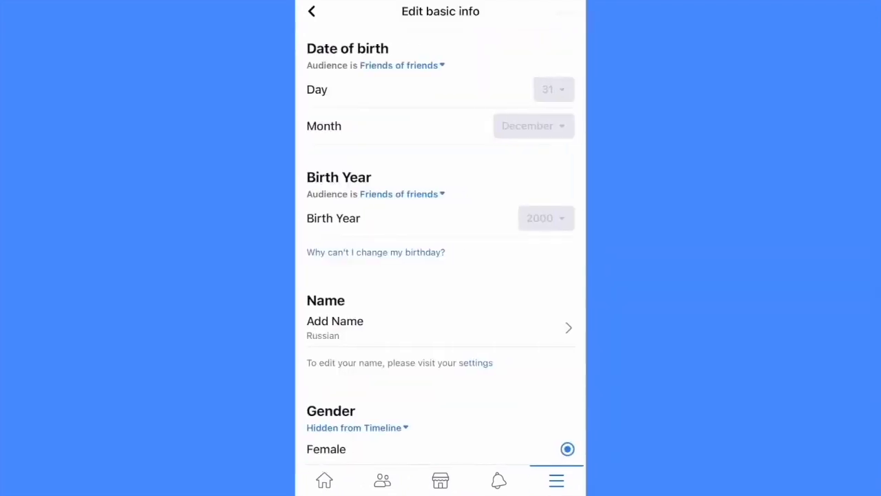
left_click(399, 65)
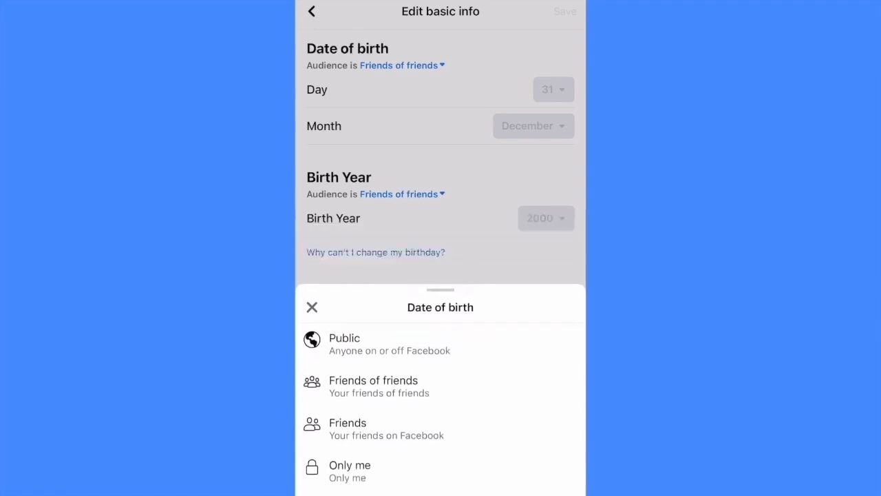
left_click(350, 471)
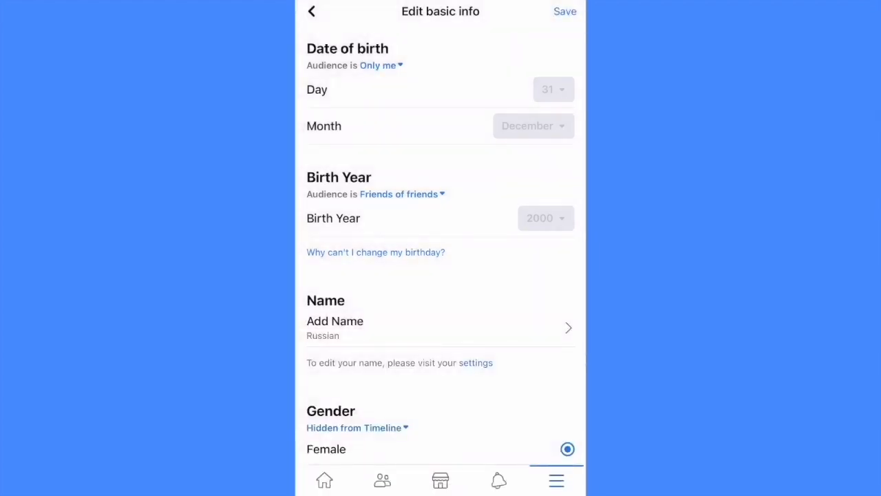
- Save the basic info changes and return to the iOS home screen
left_click(311, 11)
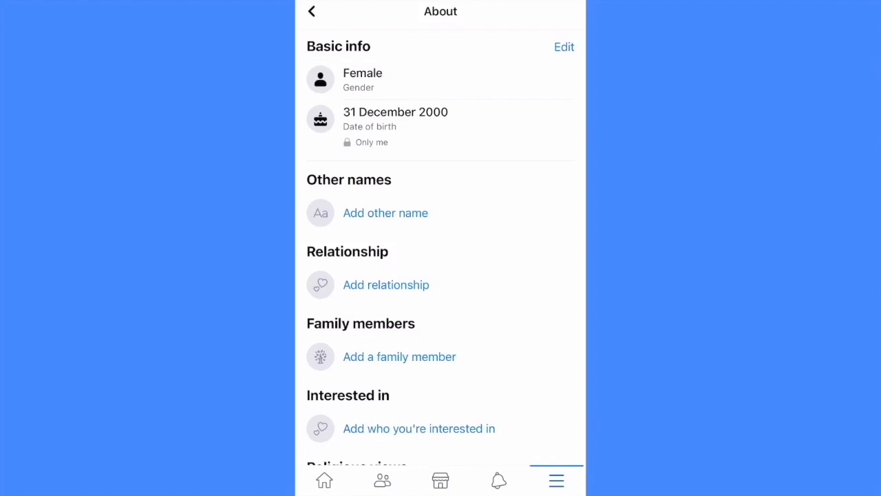
key("home")
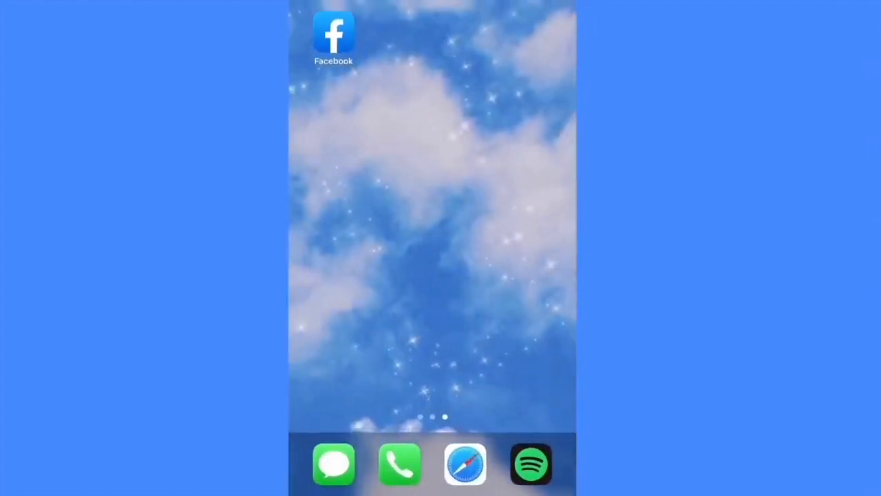